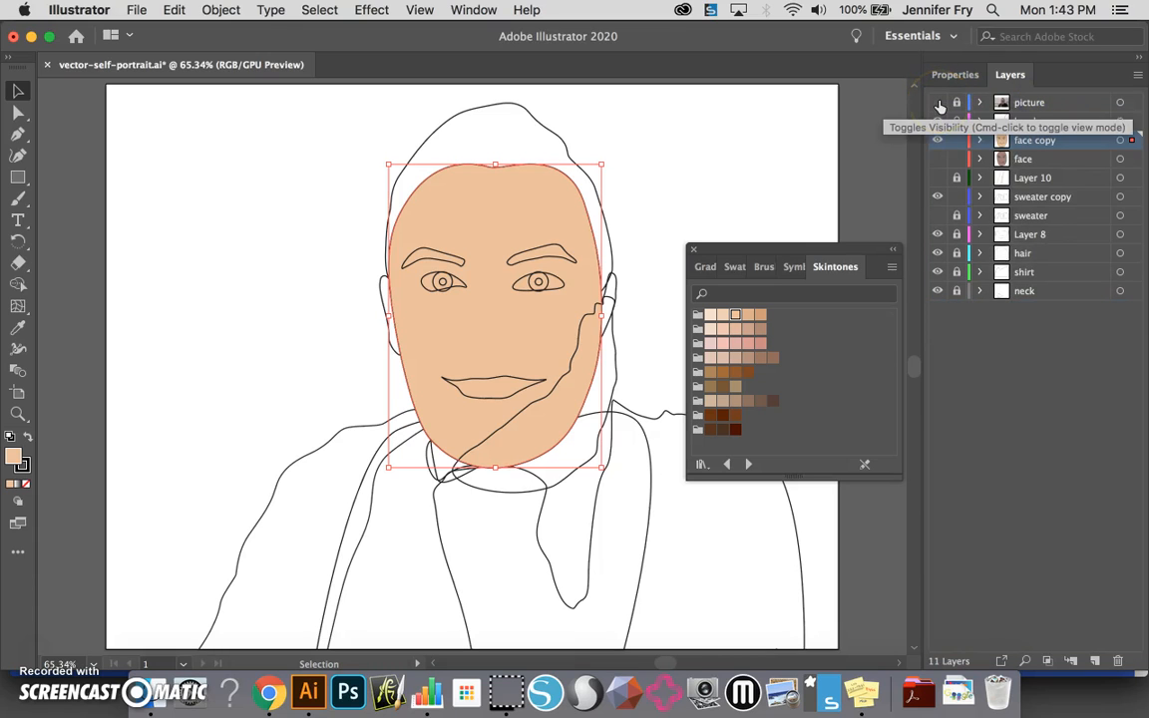
Turn on the picture layer's visibility so the reference photo shows behind the face shape
click(937, 101)
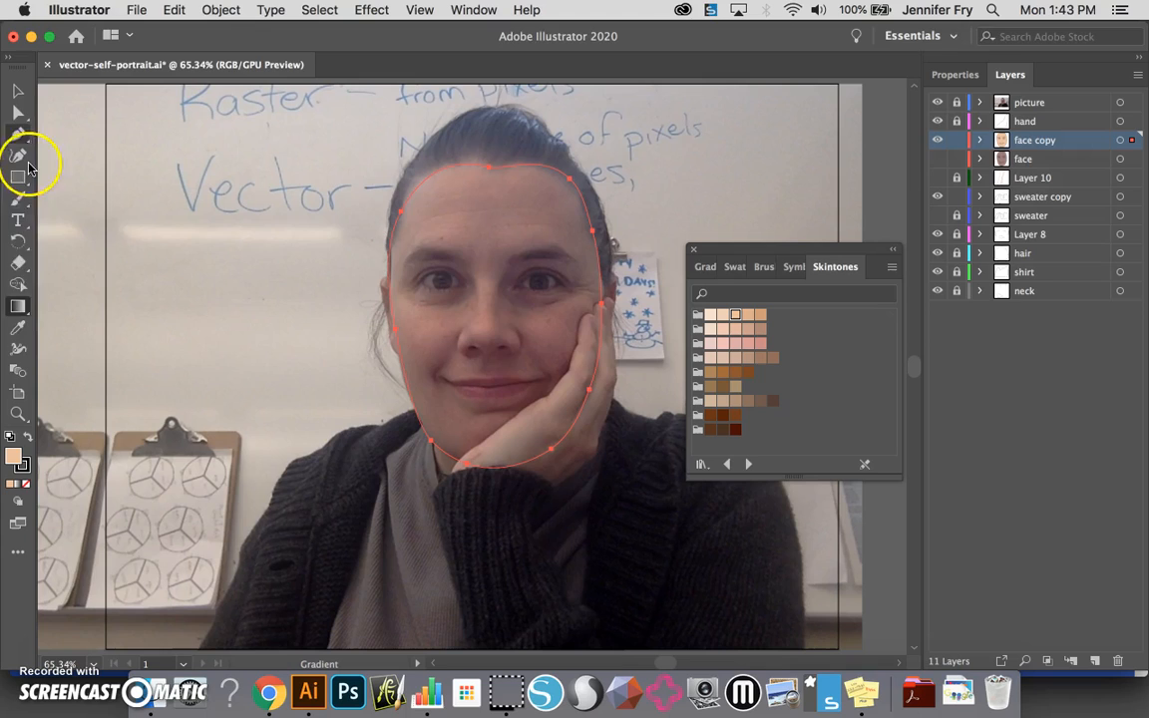
mouse_move(18, 307)
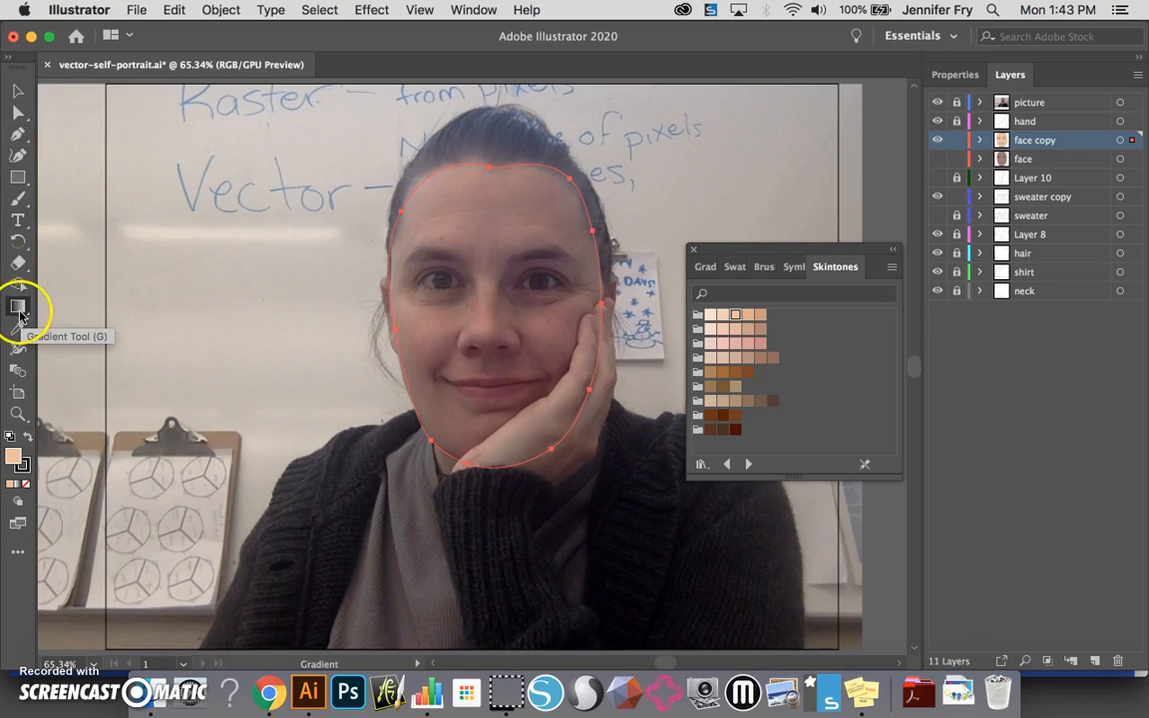
With the Mesh Tool, add a first mesh point inside the face shape over the left eye
click(18, 307)
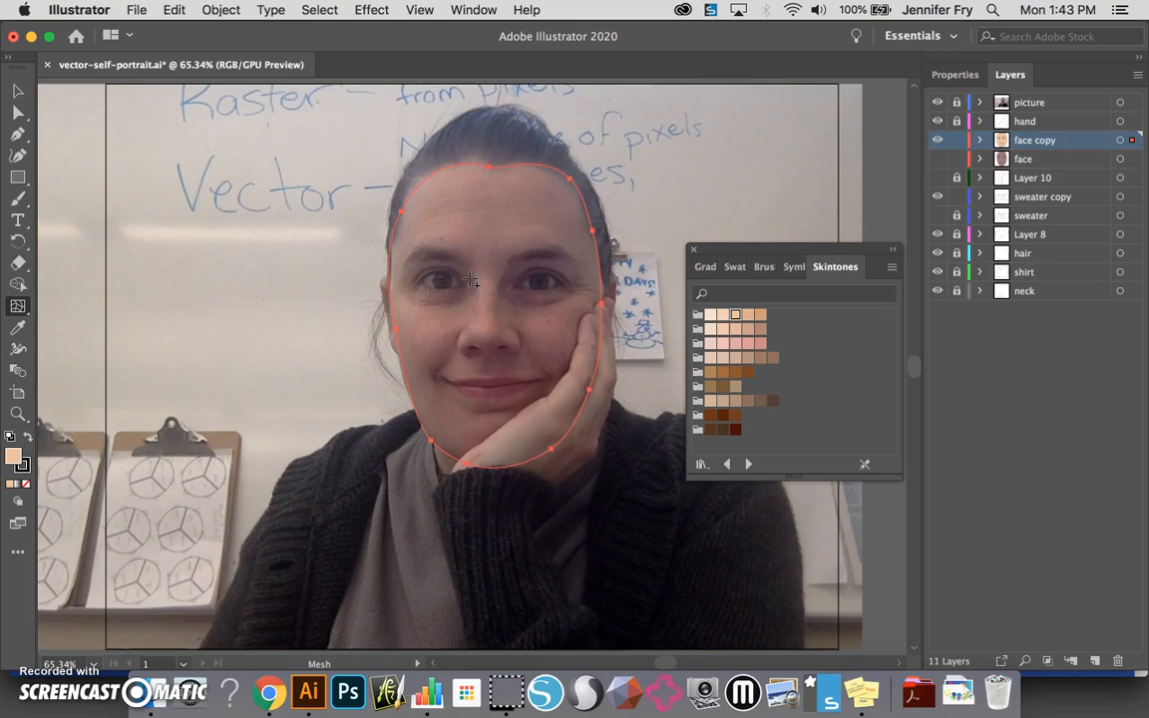
click(469, 277)
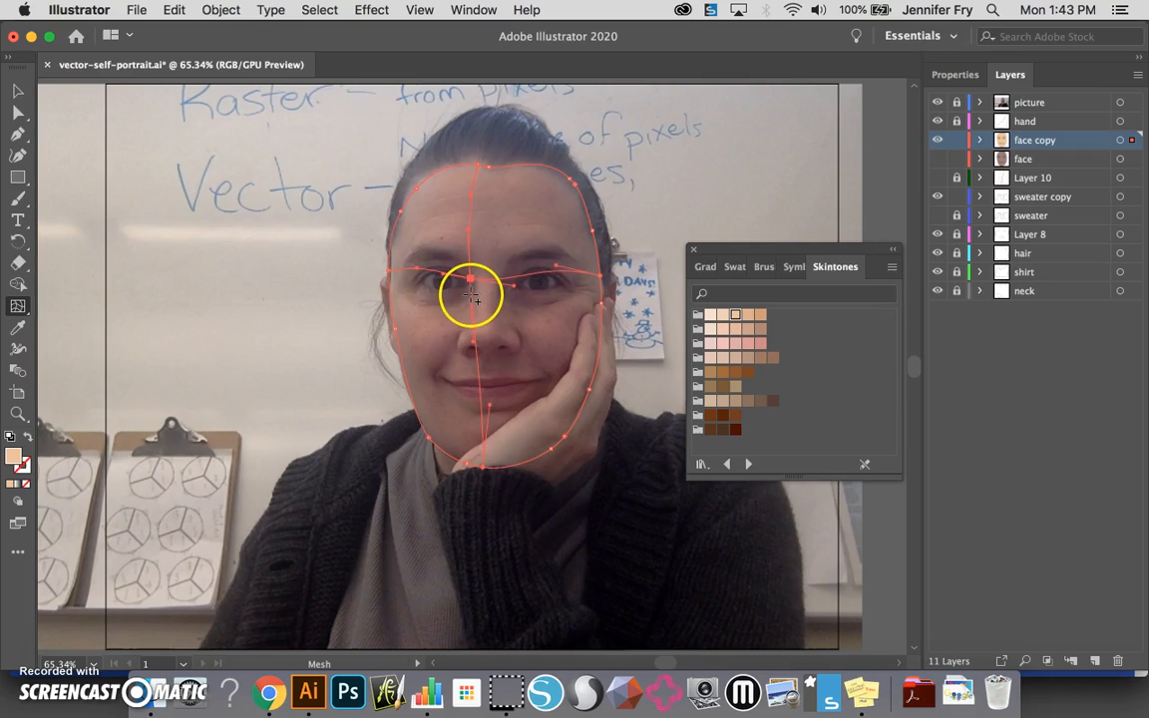
Drag the mesh point slightly upward along the eye line
drag(474, 295, 480, 277)
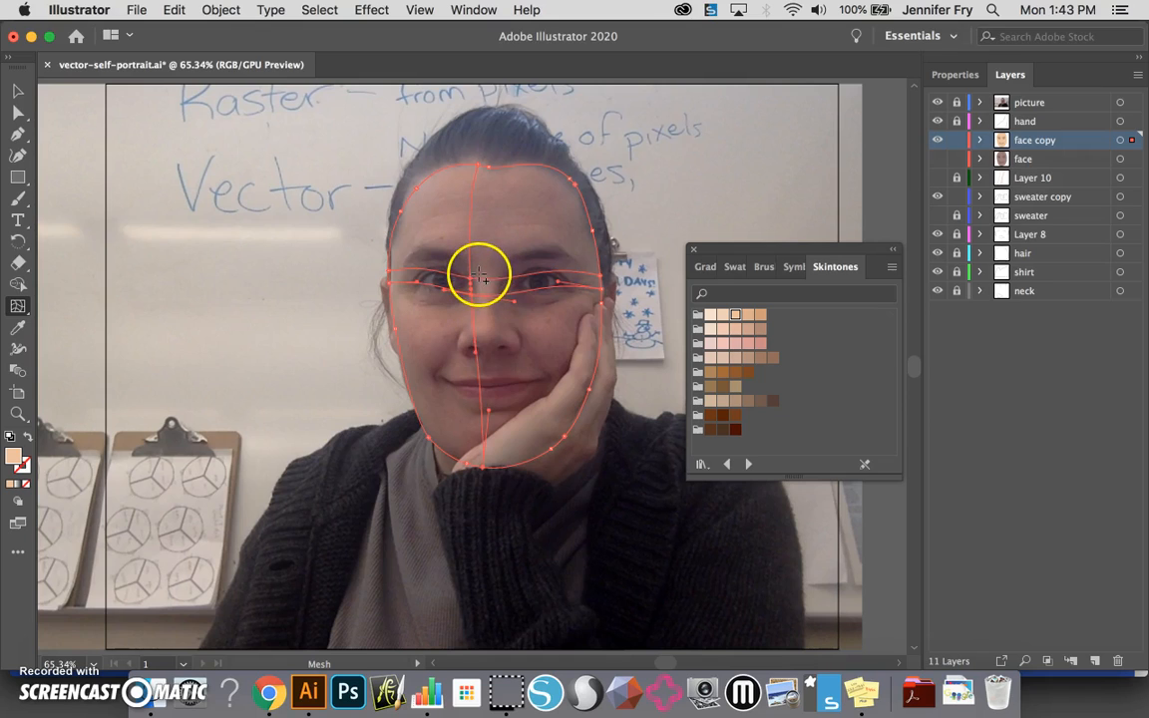
mouse_move(482, 285)
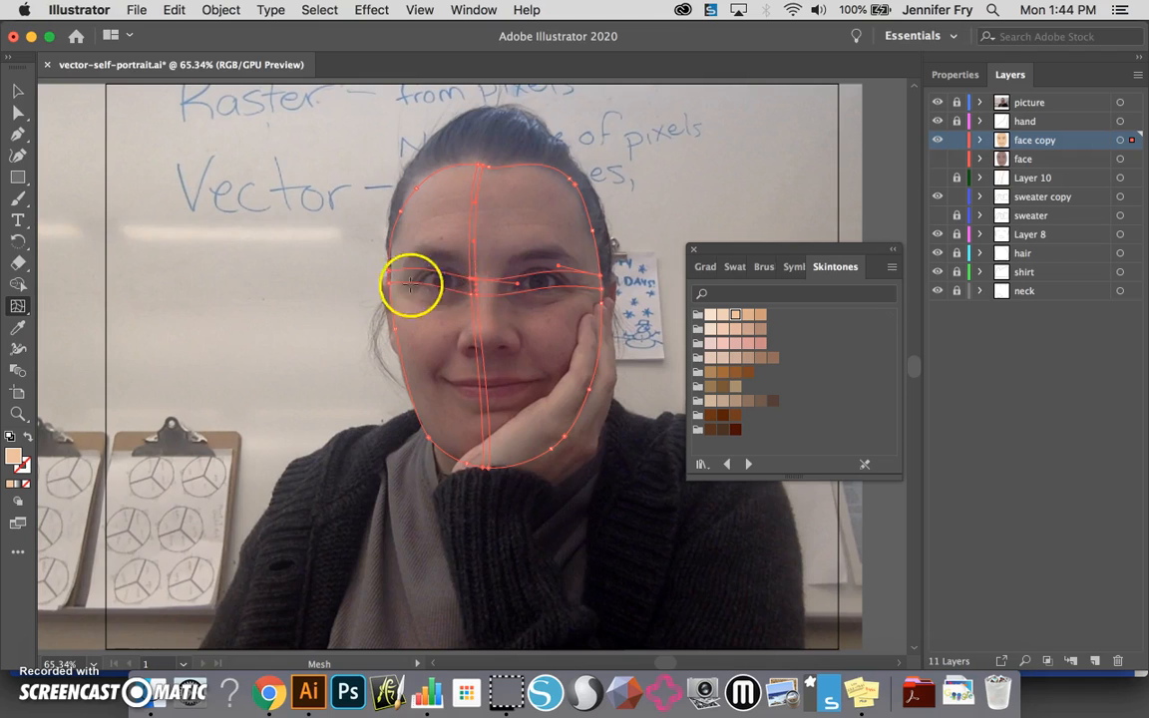
mouse_move(514, 289)
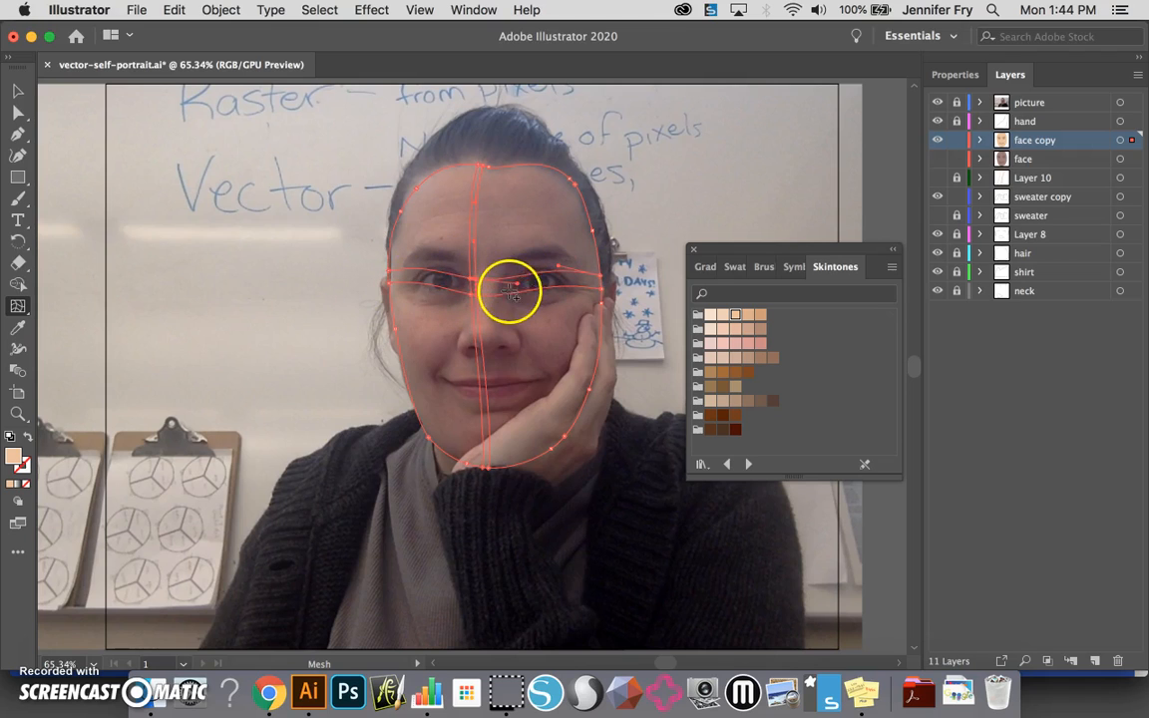